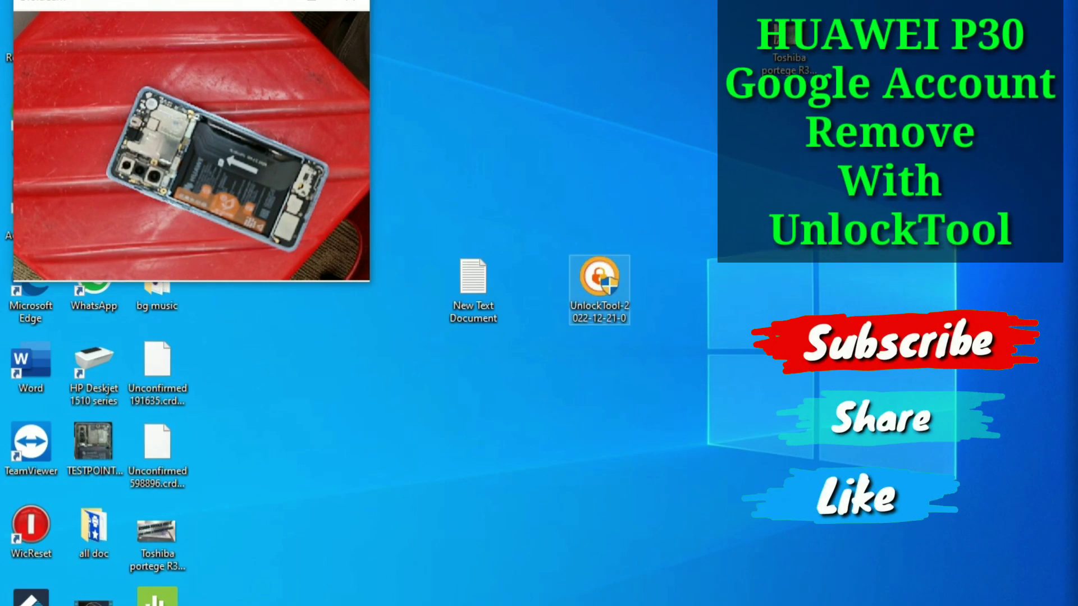
Launch UnlockTool, enable Remember, and log in through license validation
click(598, 284)
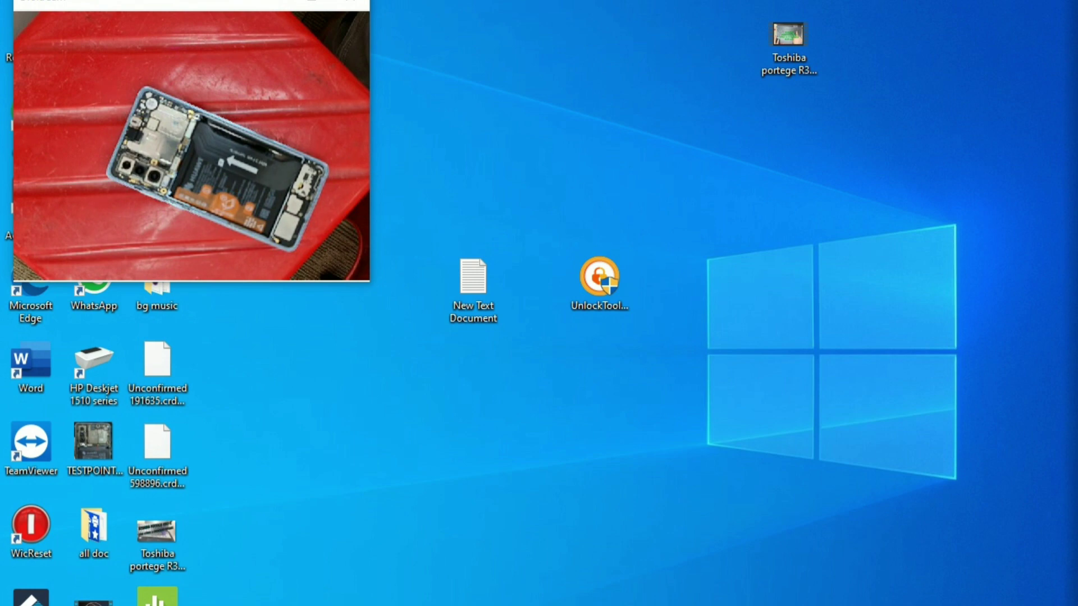
double_click(599, 275)
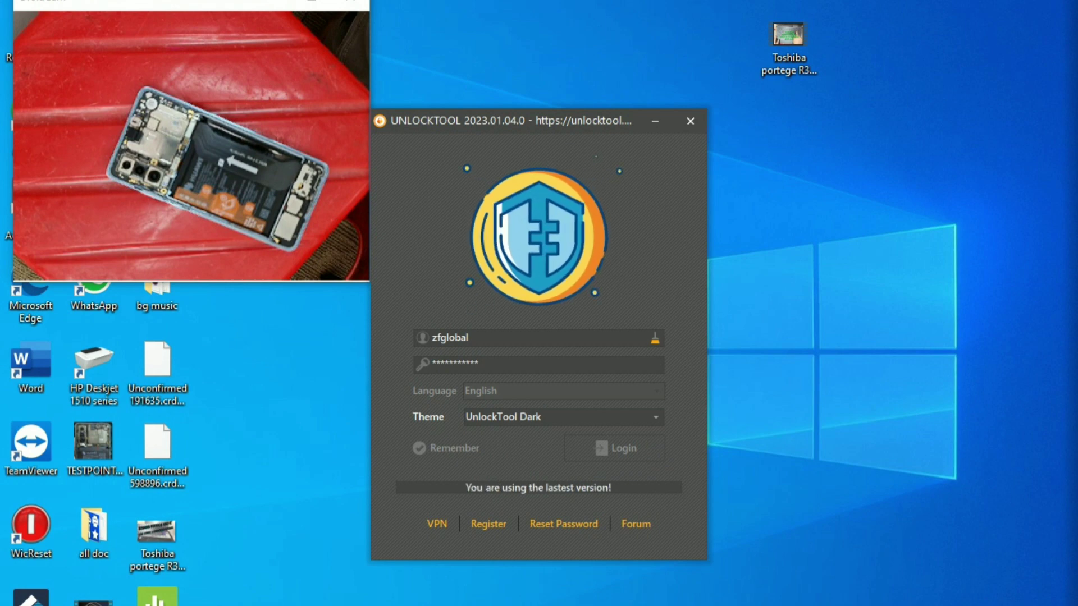
click(417, 447)
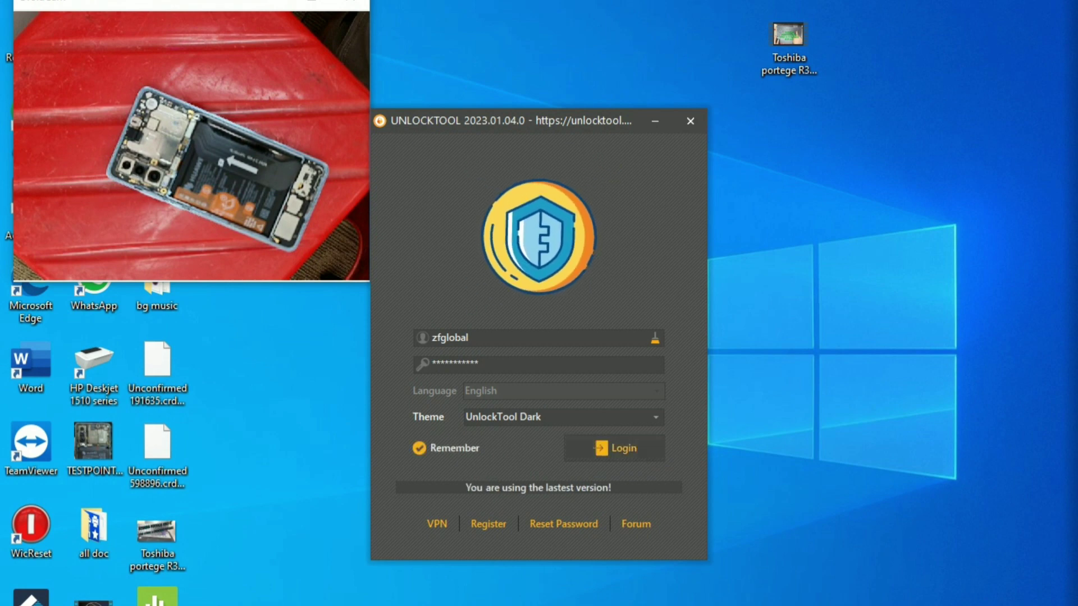
click(613, 447)
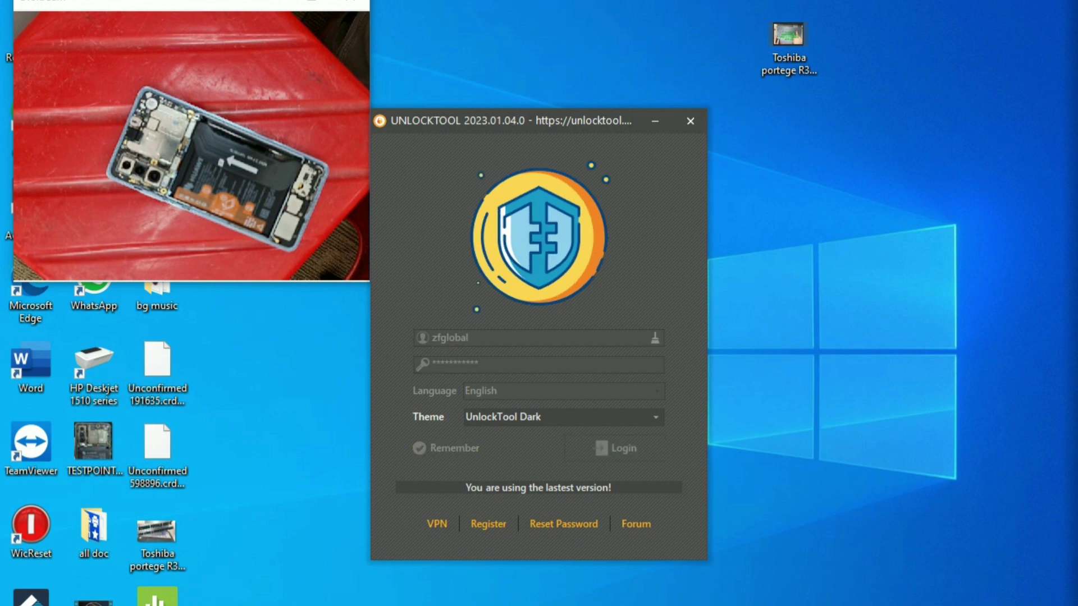
click(616, 447)
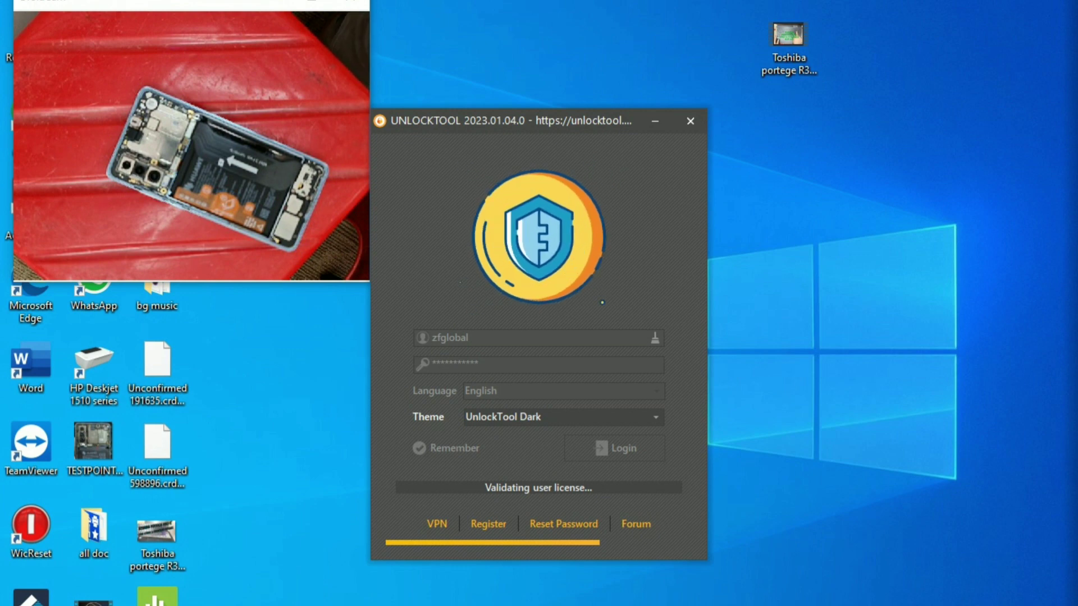
click(613, 447)
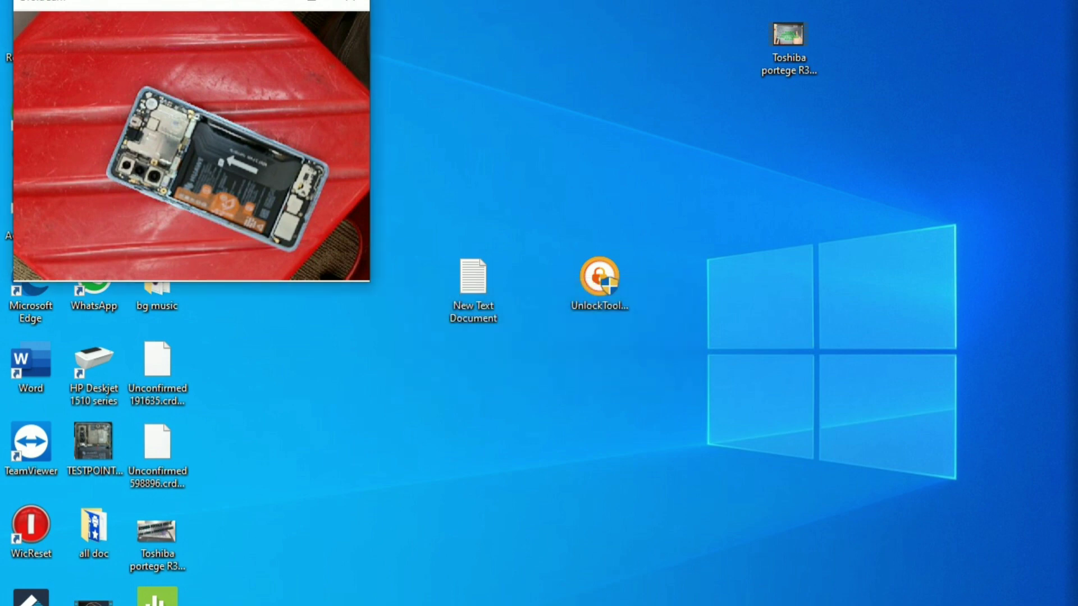
Launch UnlockTool from the desktop shortcut to reach its brand list
double_click(599, 281)
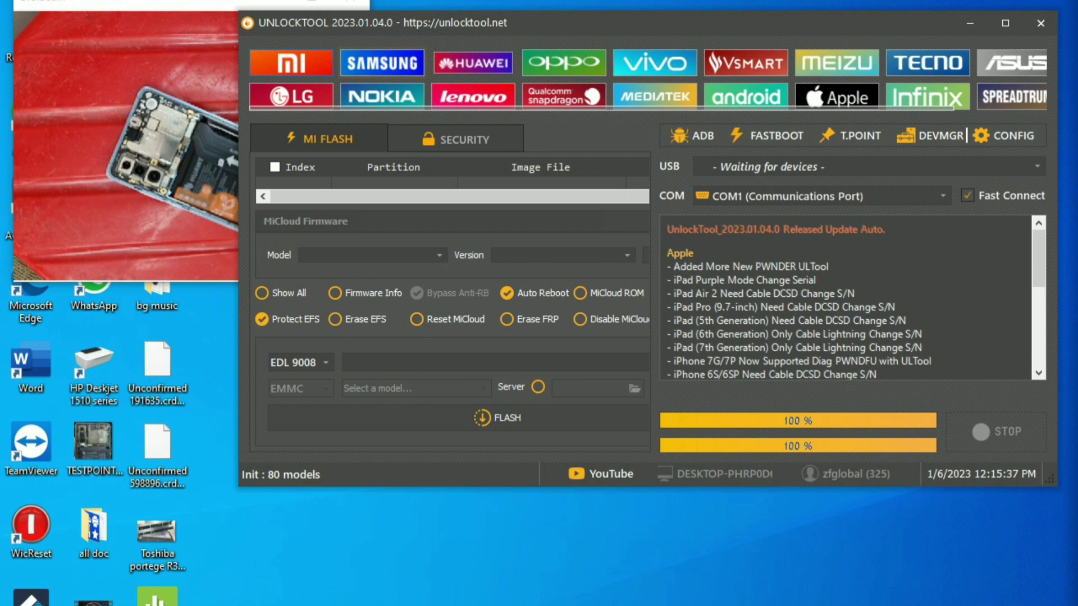
Select the HUAWEI brand and scroll the model list down to the Kirin chipsets
click(472, 62)
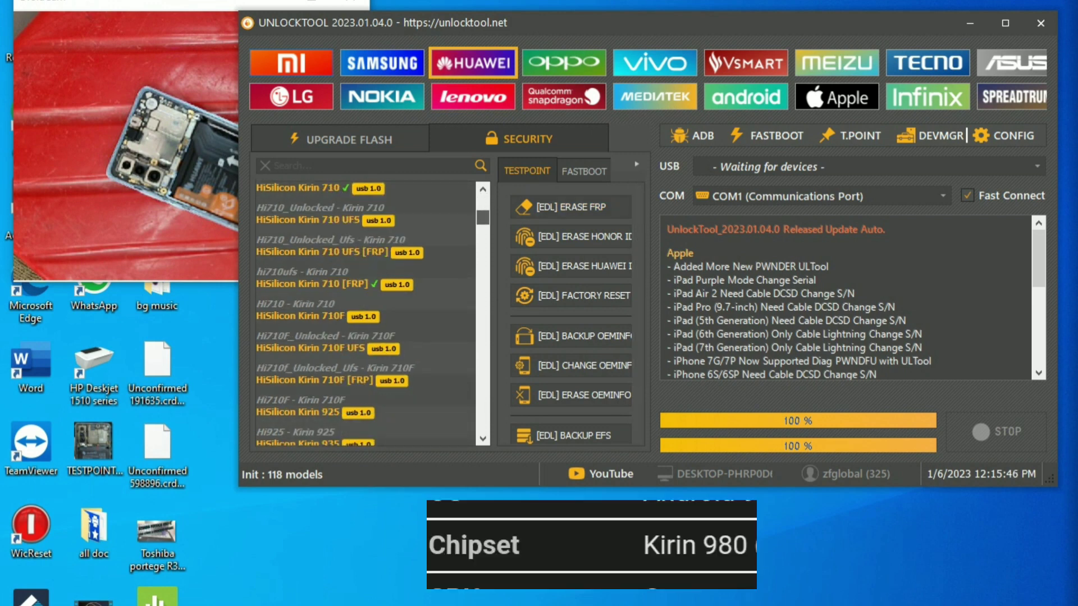
scroll(down, 3)
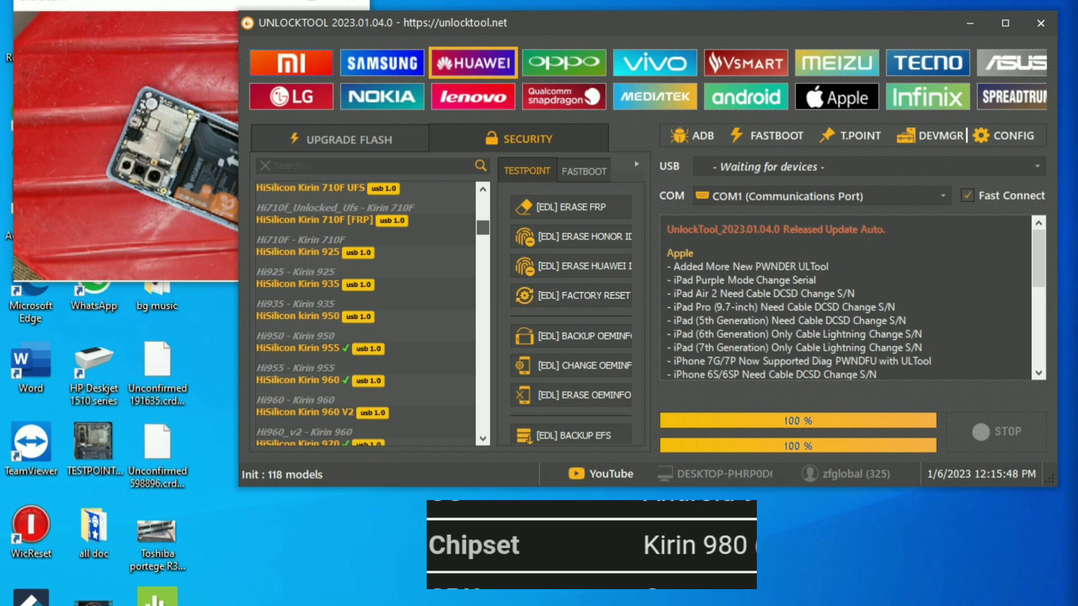
scroll(down, 3)
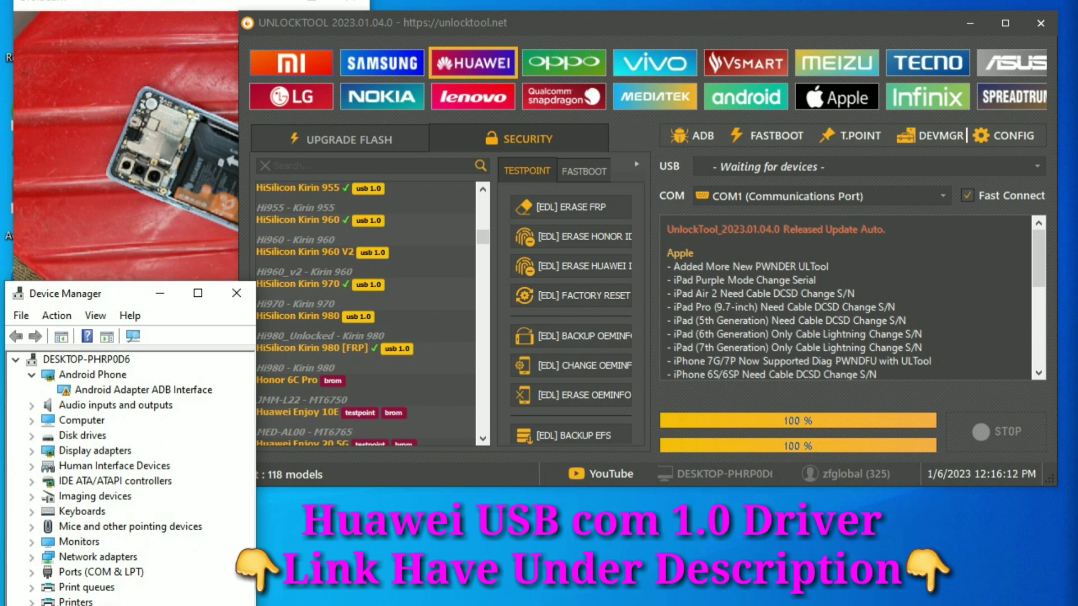
Select HiSilicon Kirin 980 [FRP] in UnlockTool's model list
click(31, 571)
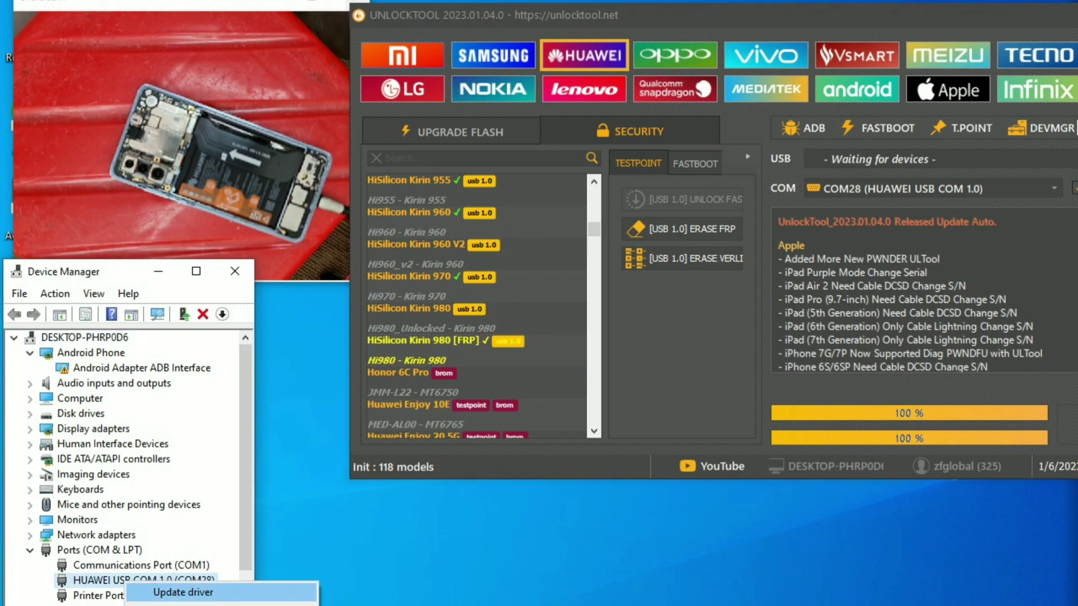
Confirm HUAWEI USB COM 1.0 already has the best driver, then start [USB 1.0] ERASE FRP
click(183, 591)
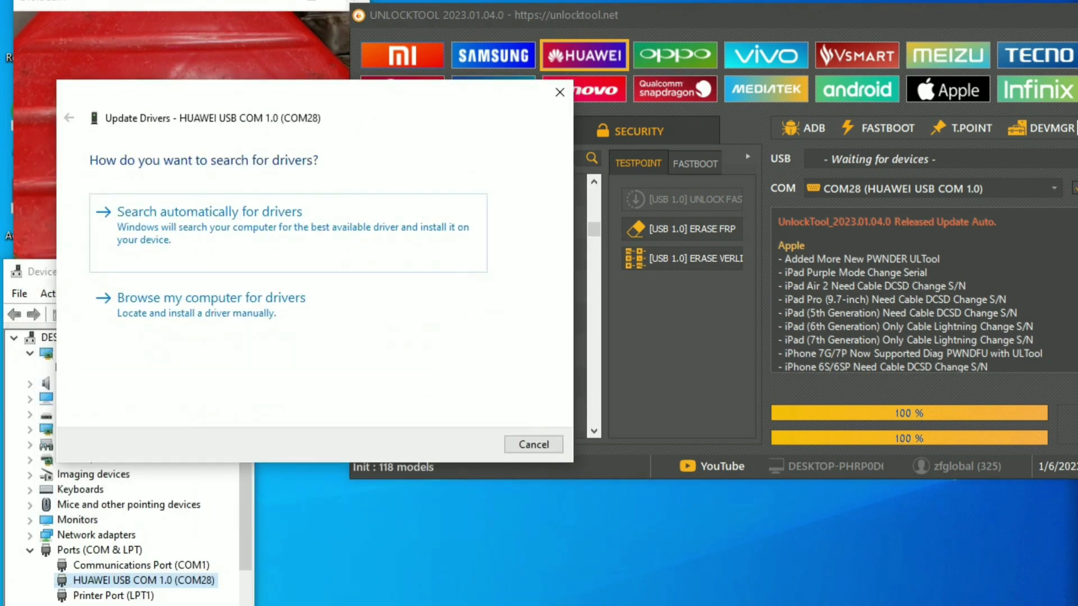
click(211, 298)
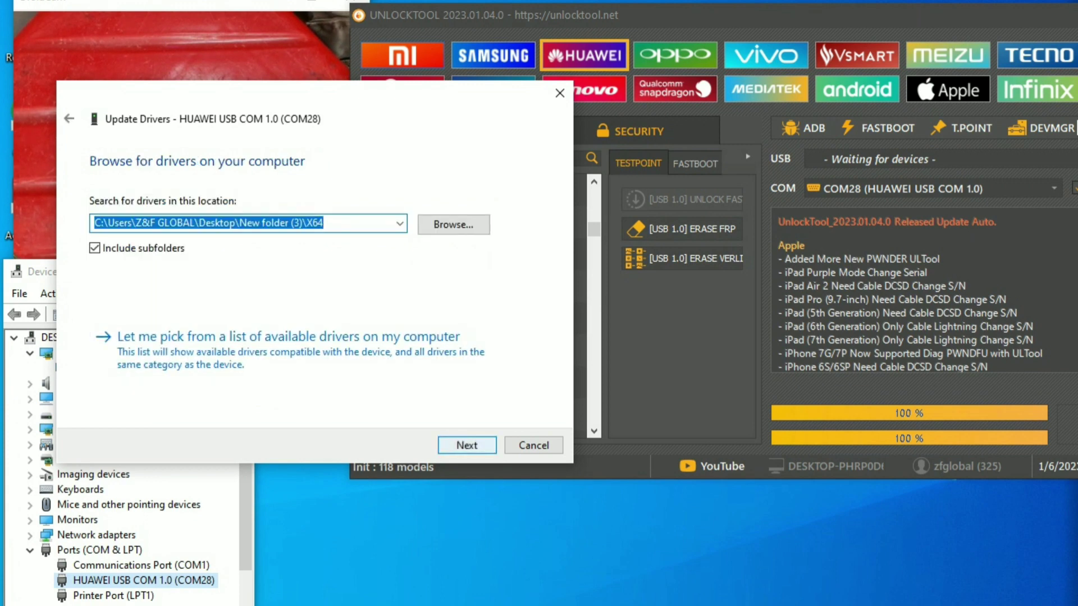
click(466, 444)
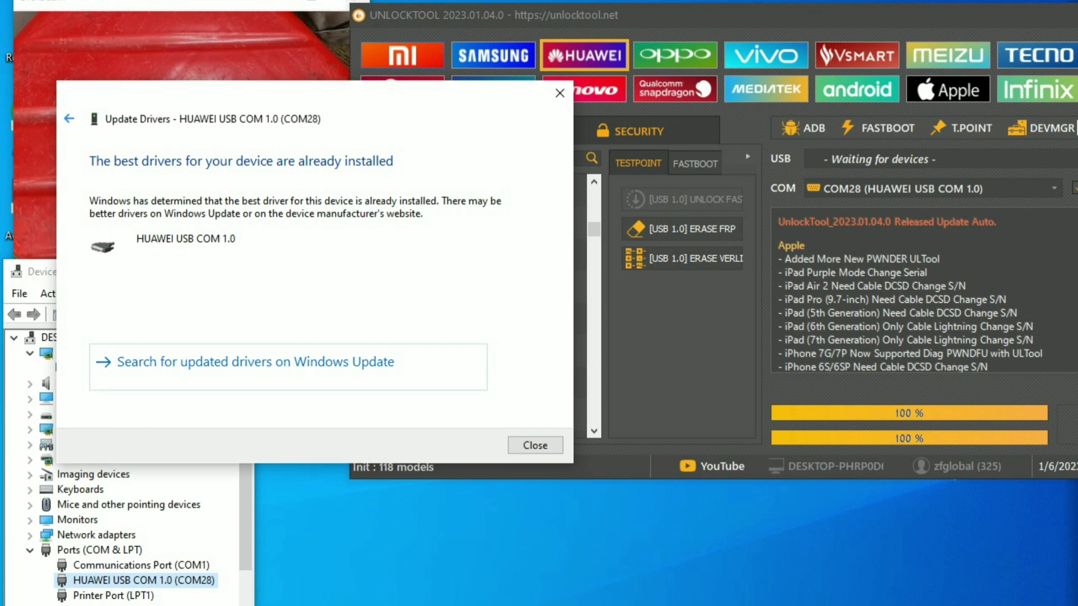
click(68, 118)
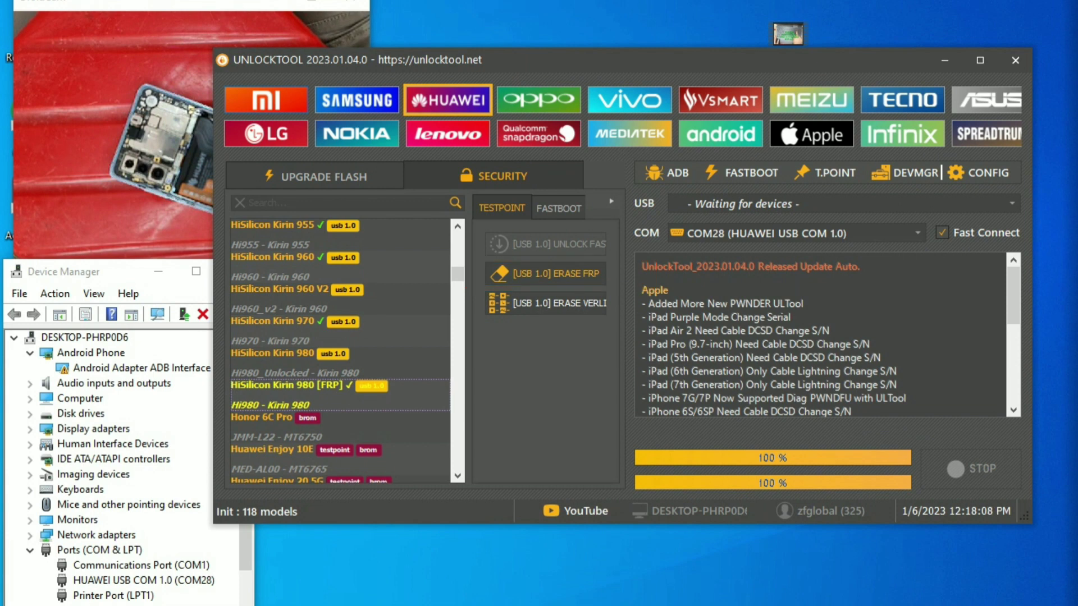
click(545, 273)
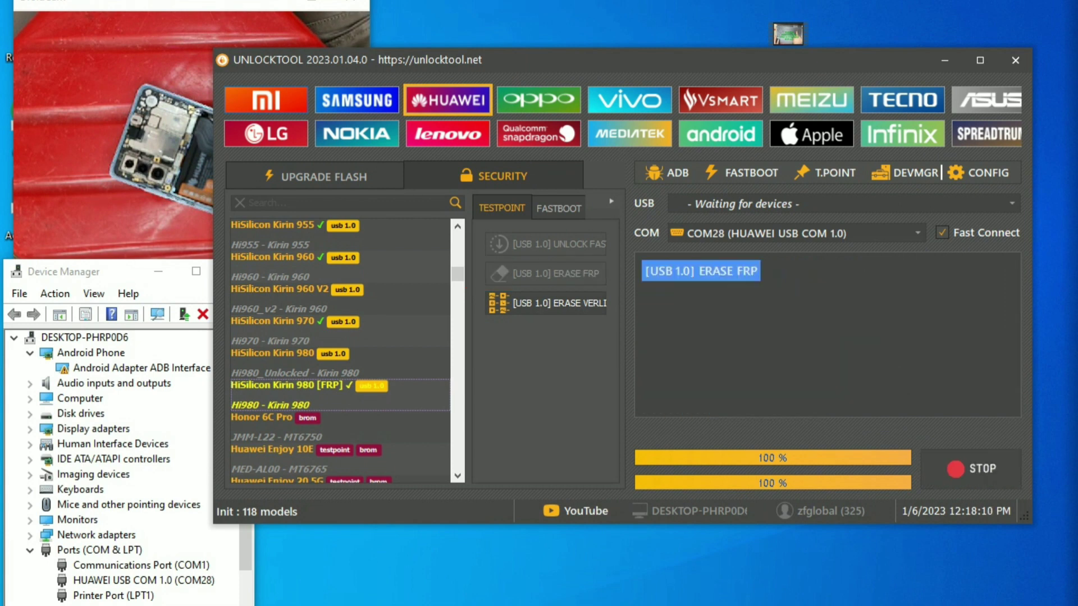